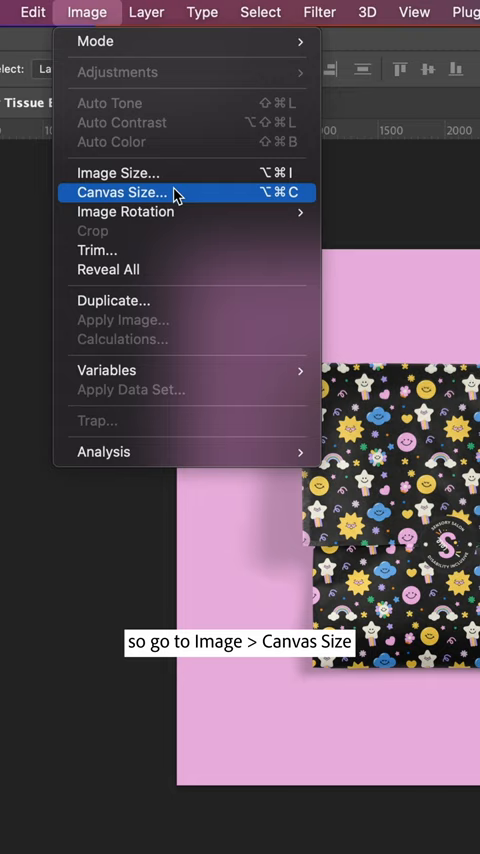
# - Enlarge the tissue mockup canvas via Canvas Size, then select the Rectangular Marquee tool
pyautogui.click(120, 192)
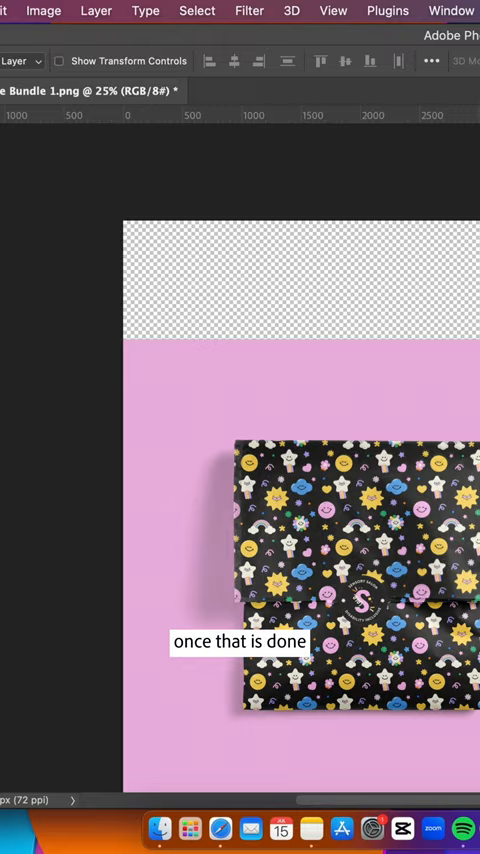
pyautogui.click(18, 141)
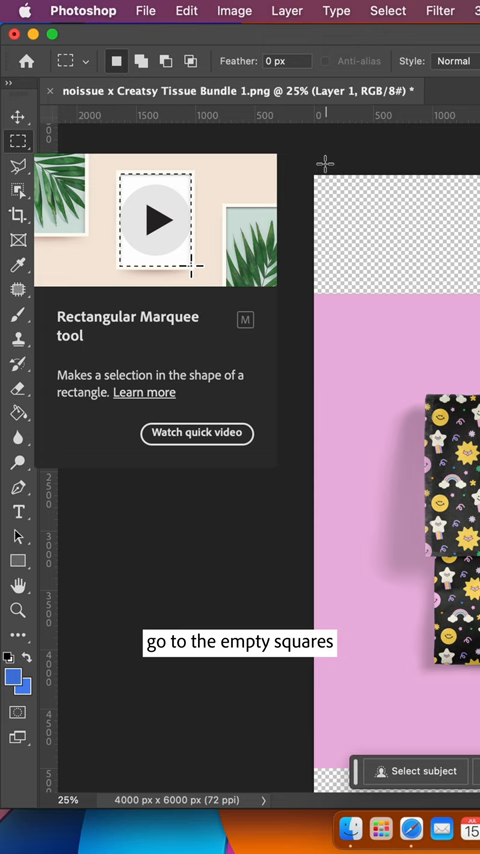